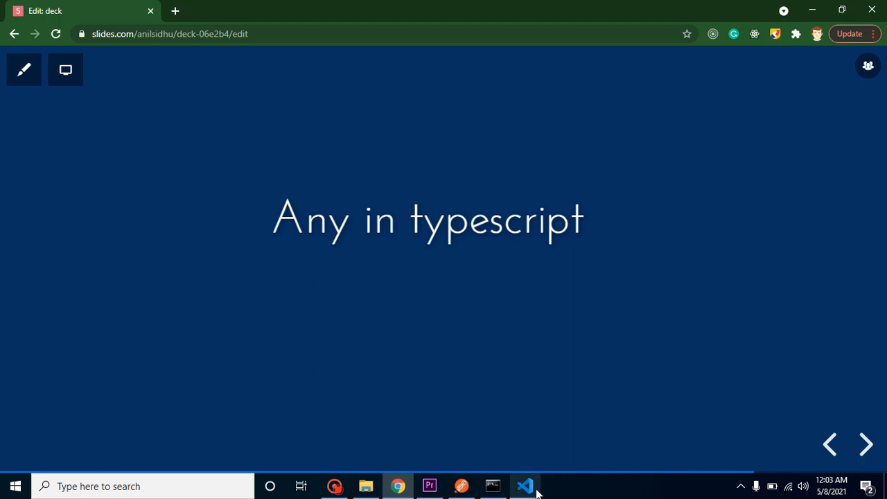
Step: Switch from the browser slide deck to the code editor
click(524, 485)
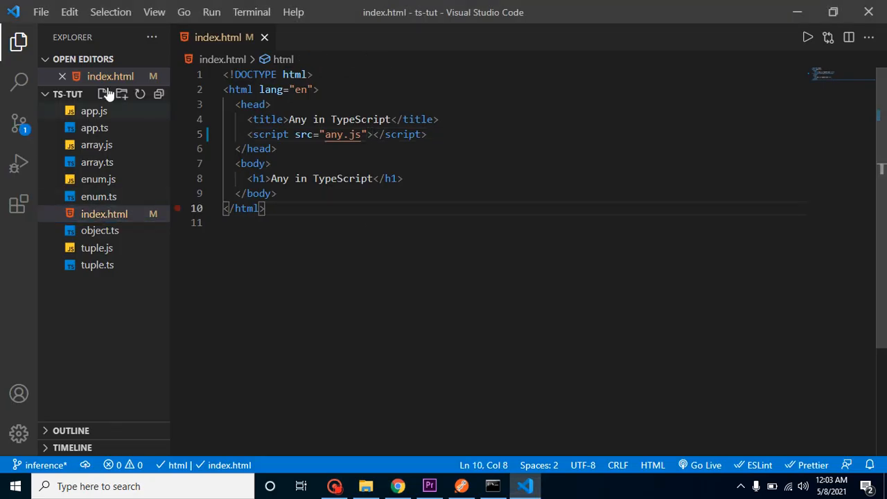
Step: Create any.ts and write let data:number initially assigned 10
click(103, 94)
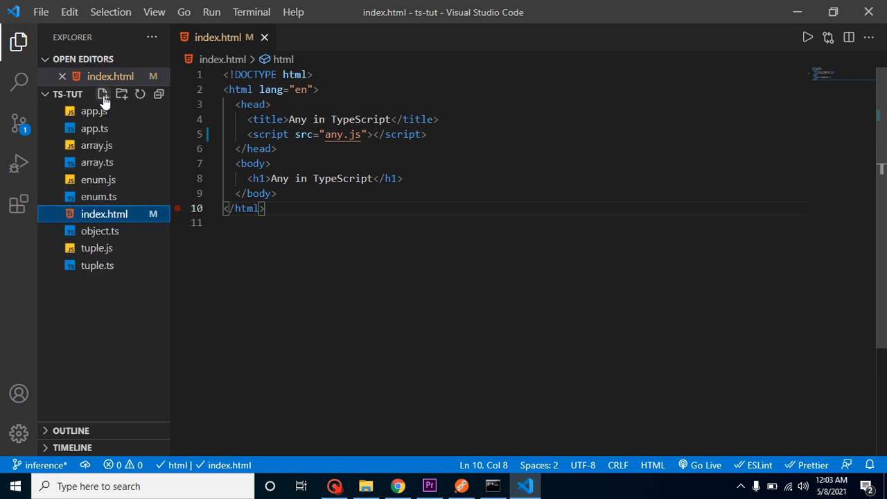
click(102, 94)
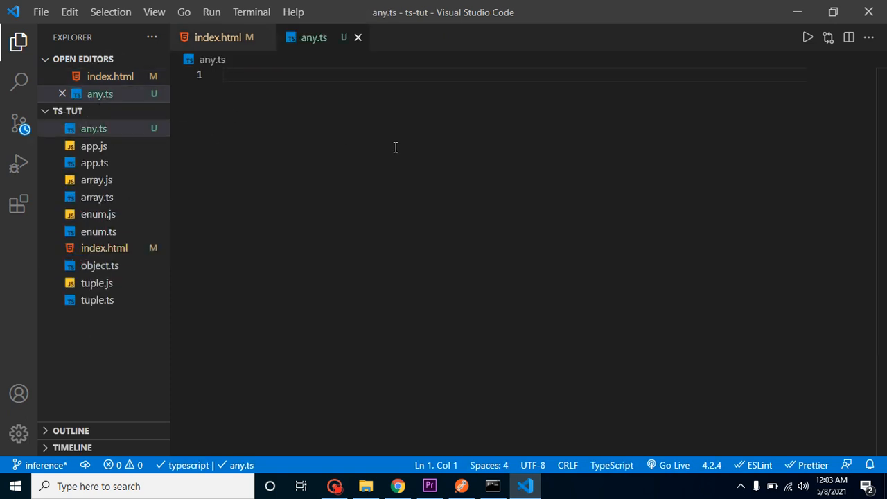
text(let)
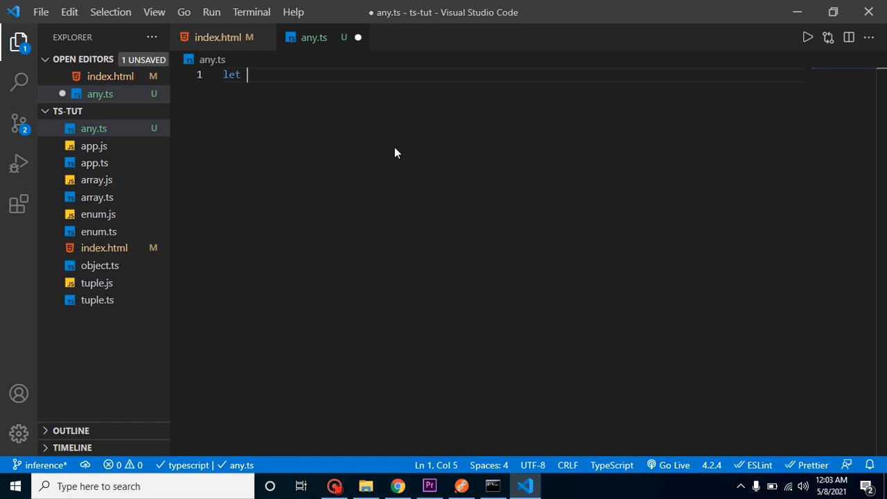
text(data)
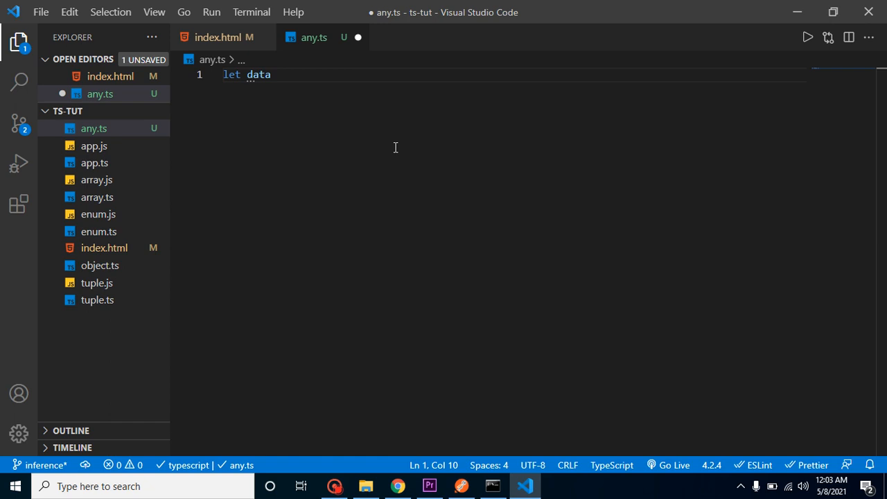
text(=10)
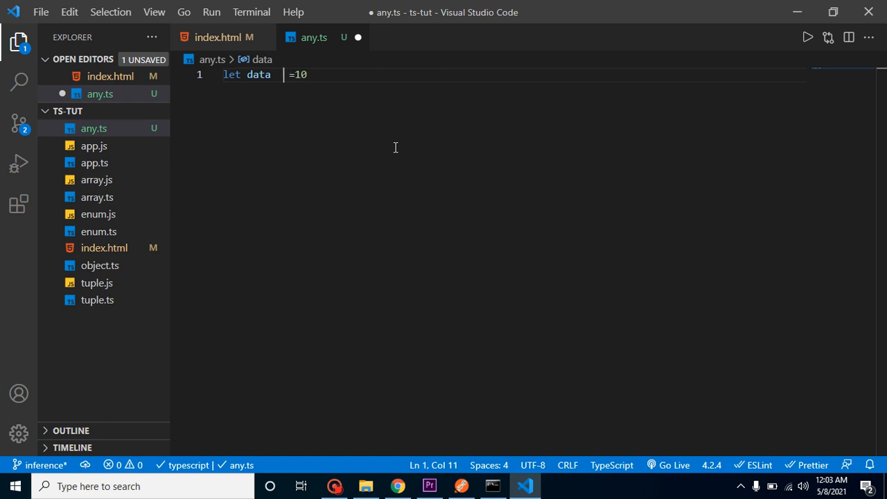
text(:)
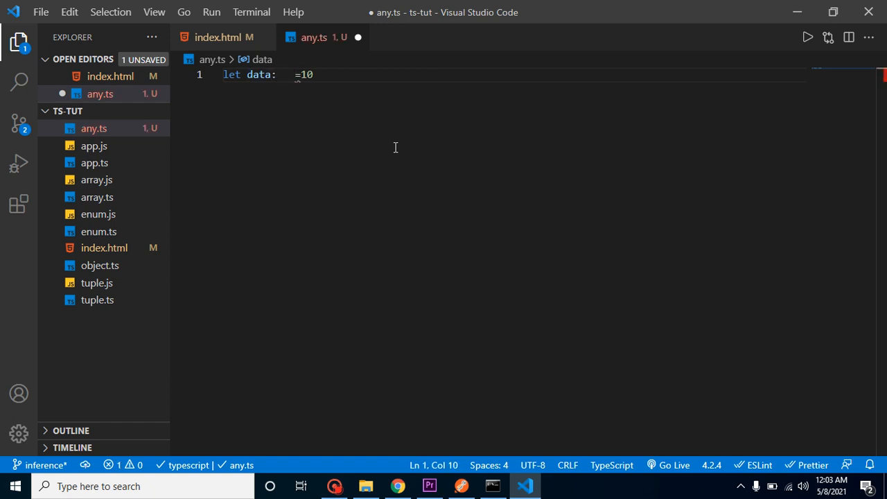
text(number)
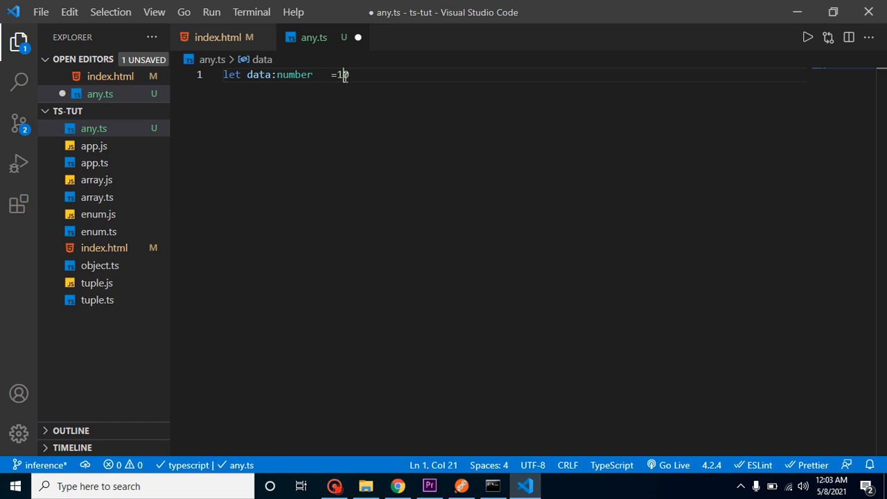
Step: Extend the type to number | string | bo and set the value to true, saving along the way
text("hell")
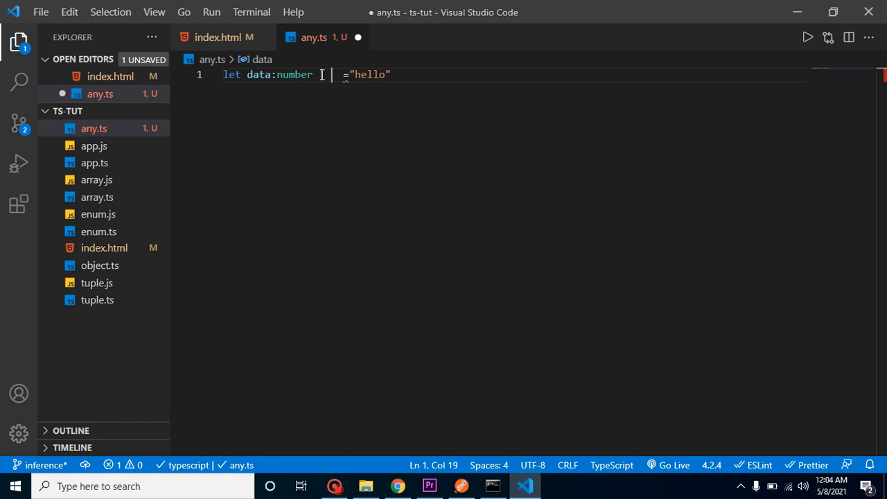
text(string)
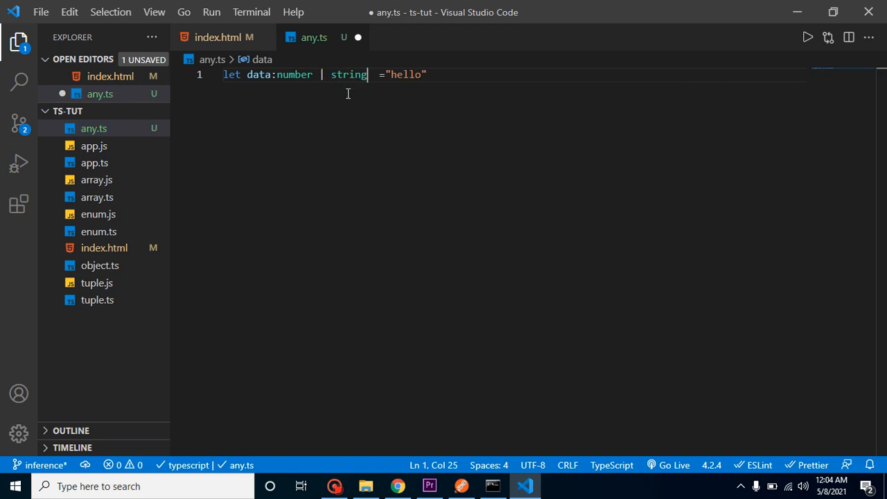
key(ctrl+s)
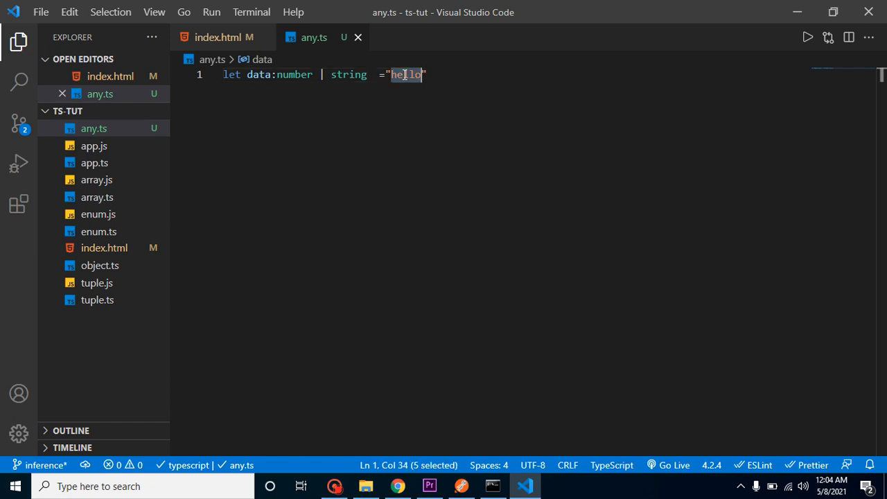
text(t)
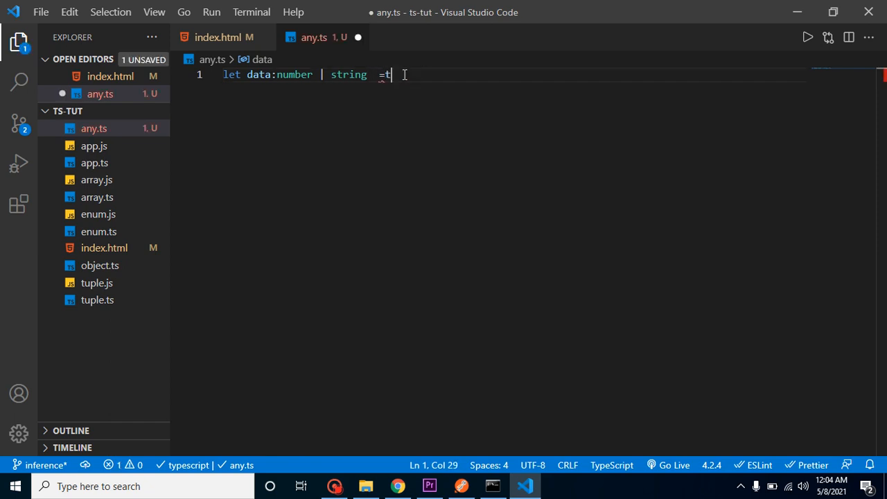
text(rue)
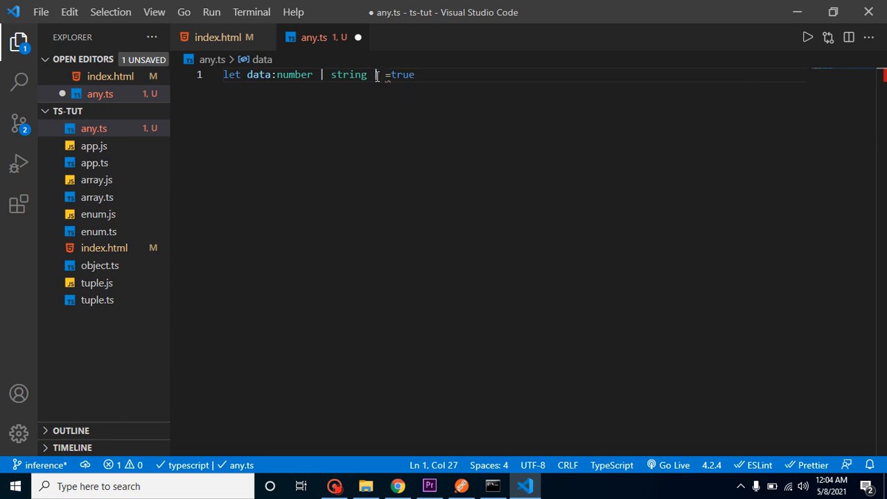
text(bol)
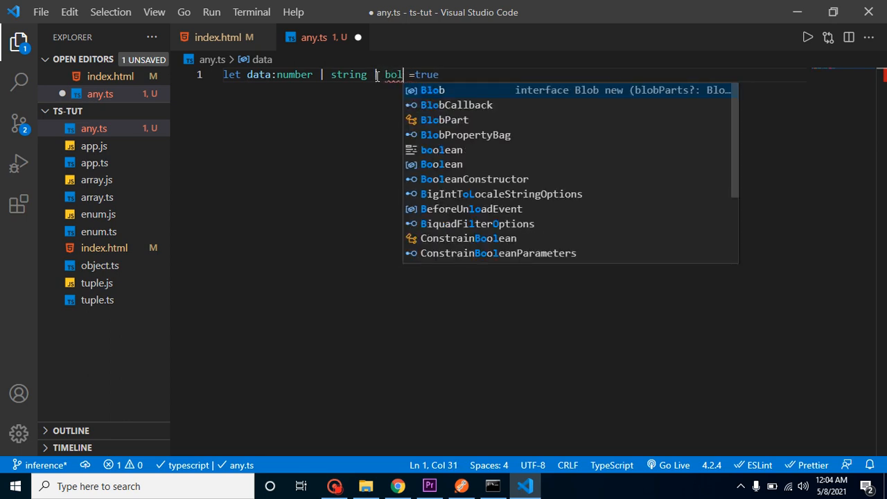
key(Backspace)
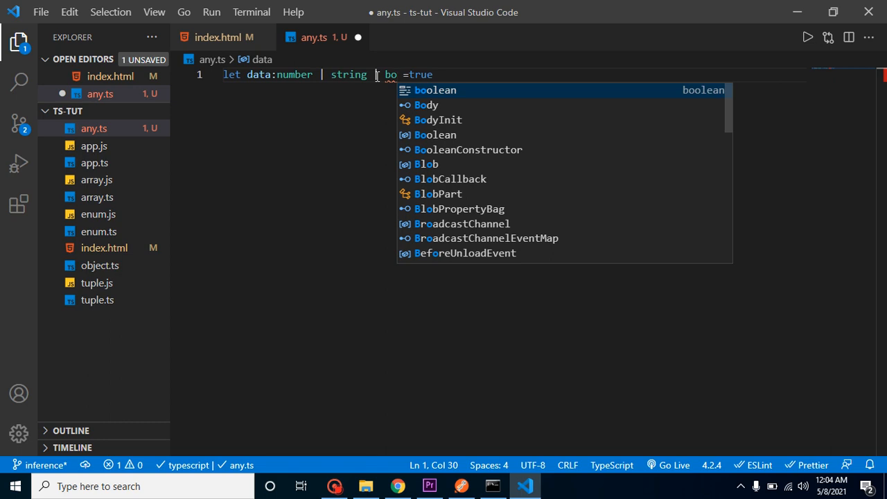
Step: Select the number type in the declaration so it can be replaced
click(260, 75)
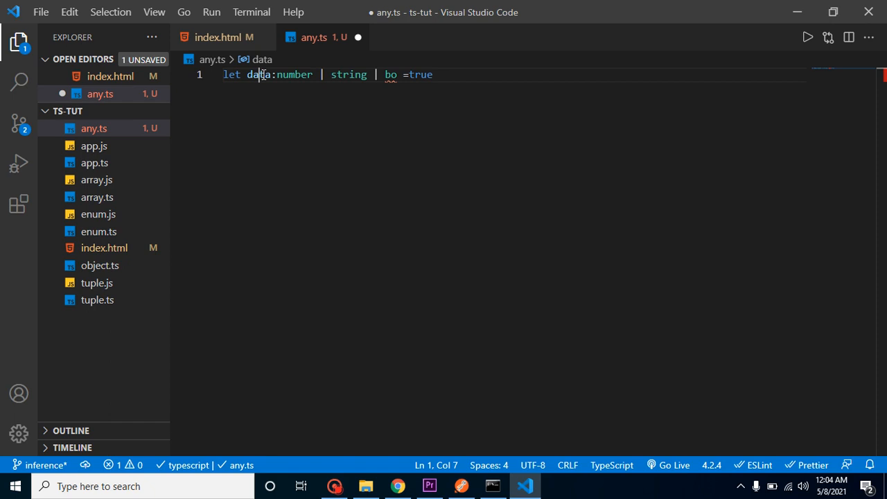
double_click(258, 75)
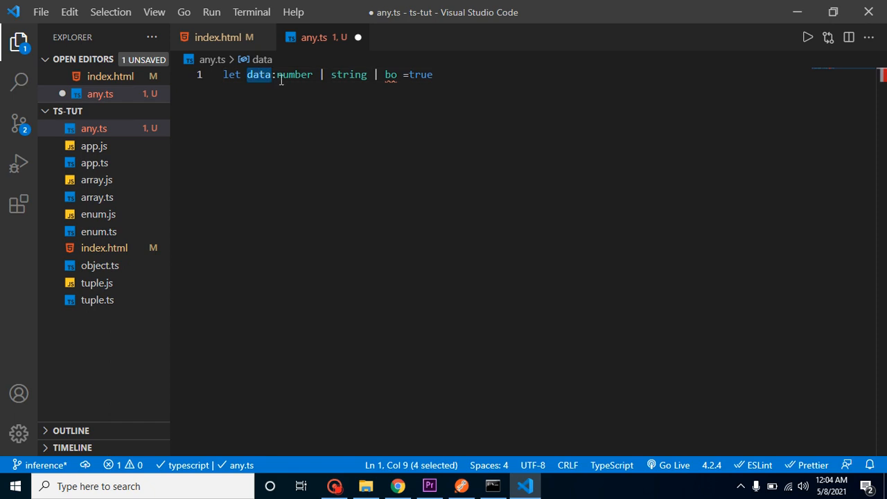
double_click(293, 75)
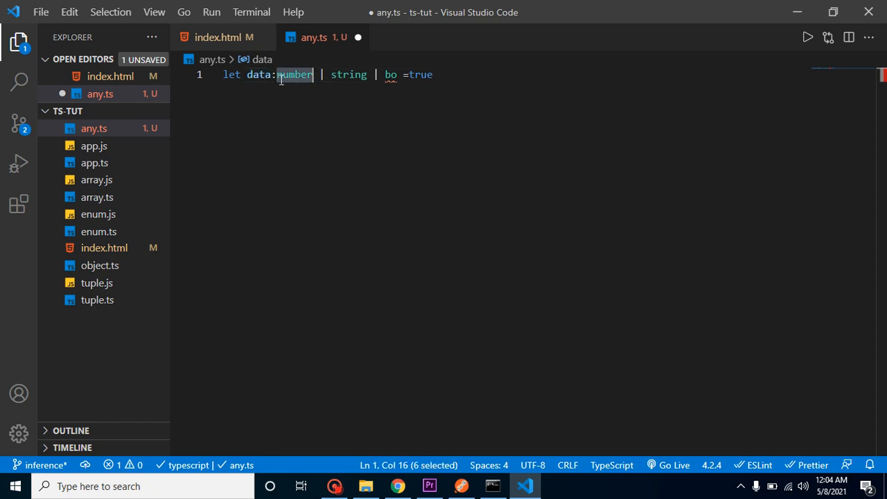
Step: Change the declaration to let data:any set to 10
text(n =true)
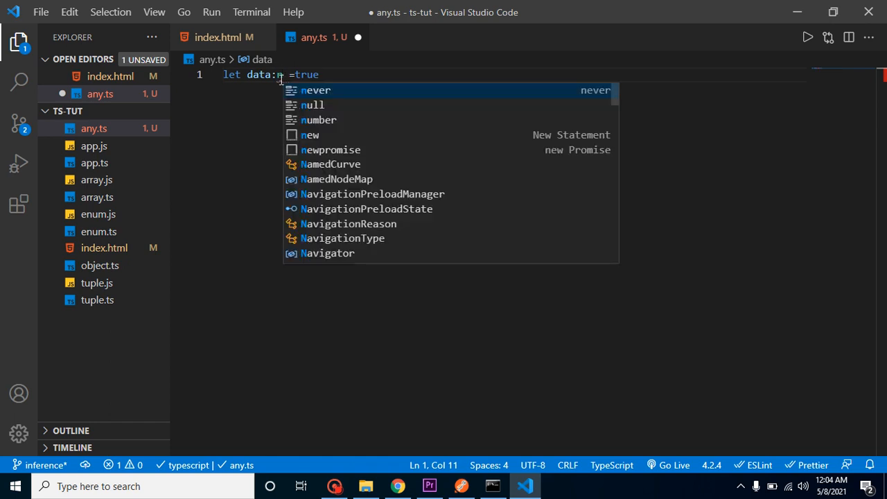
text(any)
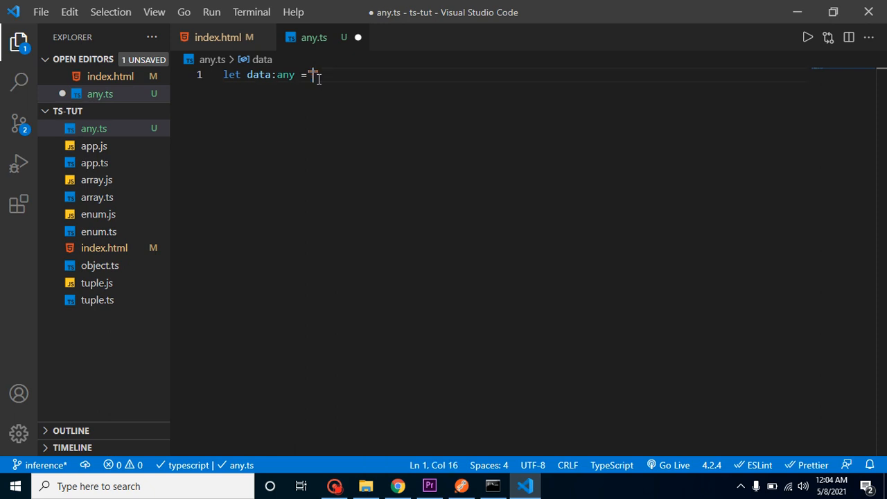
text(hello)
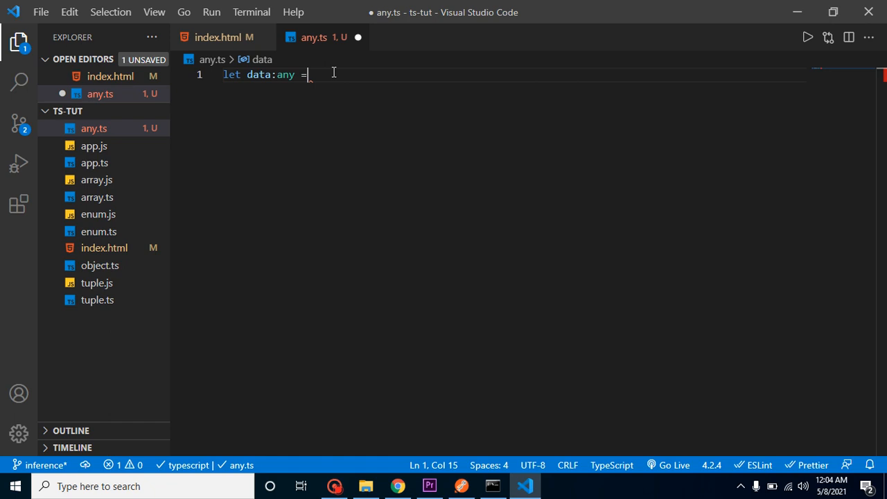
text(10;)
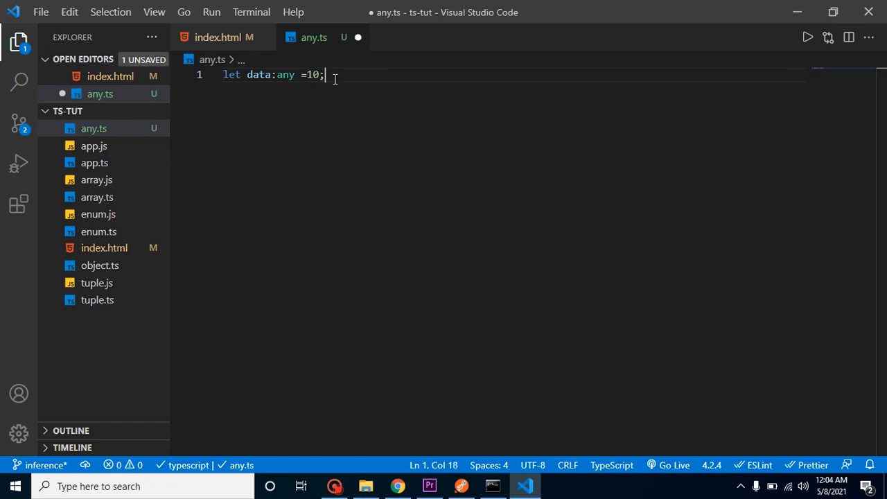
Step: Add a second line data="Hello"; and save any.ts
key(Enter)
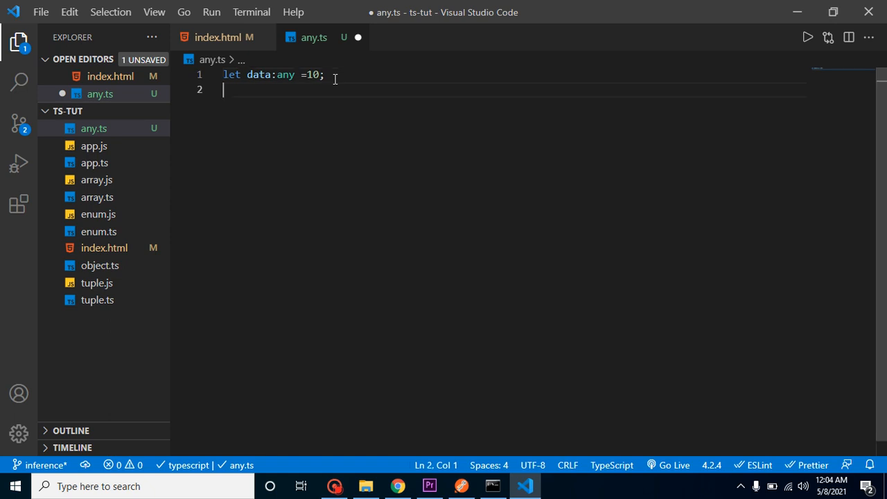
text(data)
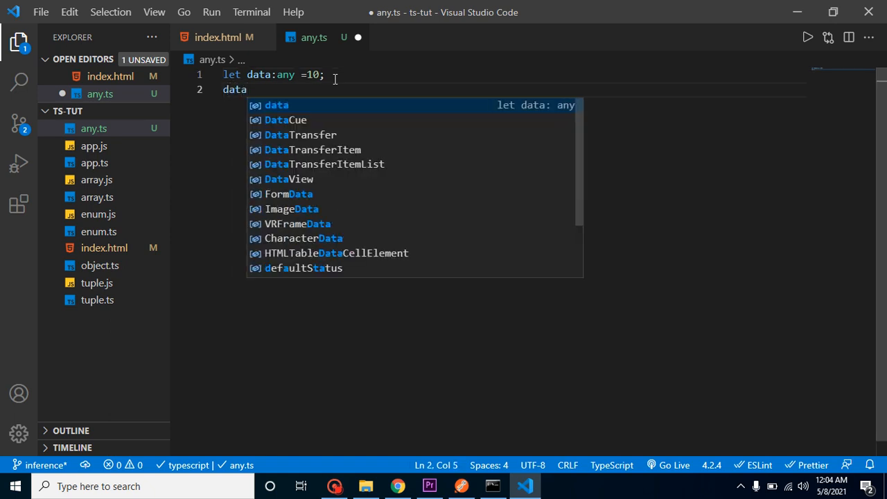
text(=")
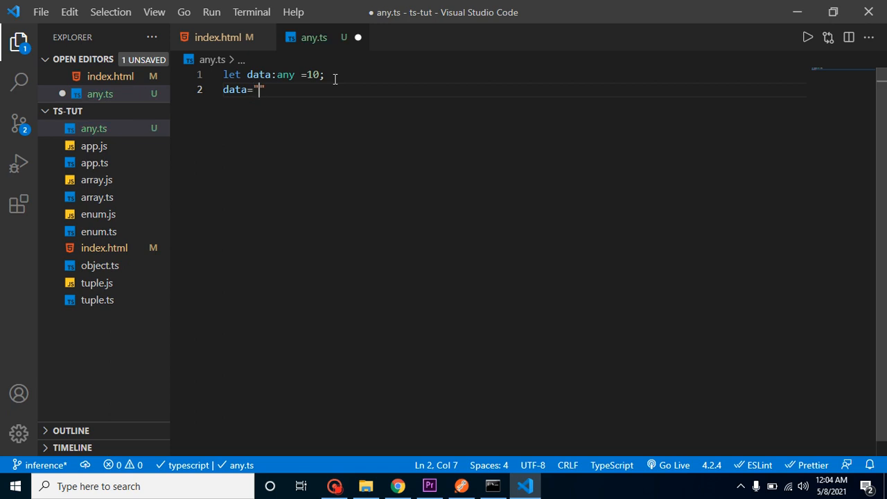
text(Hello)
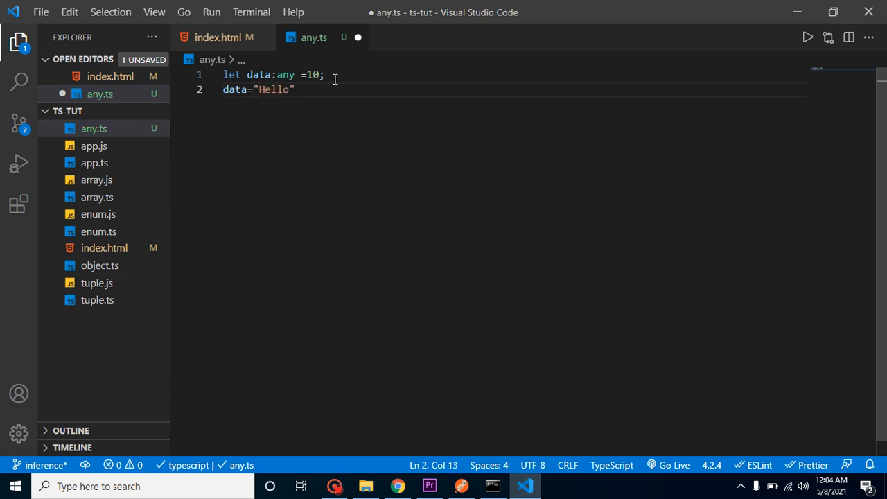
key(Enter)
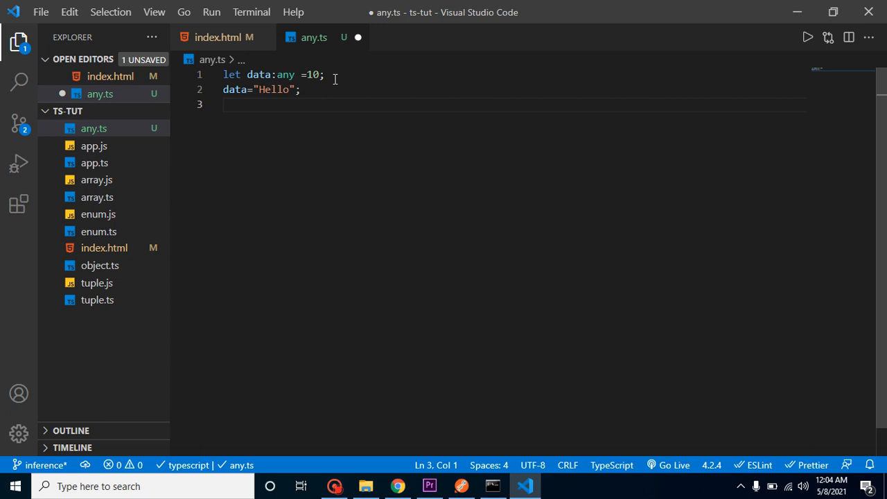
key(ctrl+s)
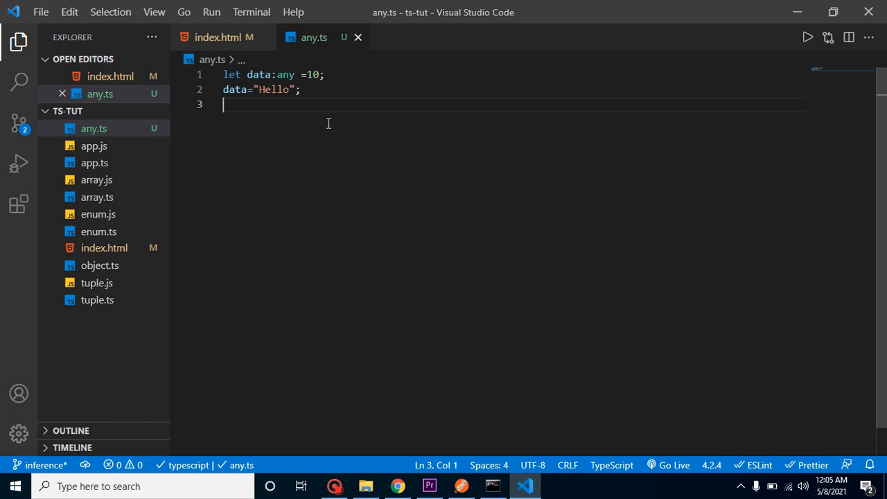
mouse_move(299, 70)
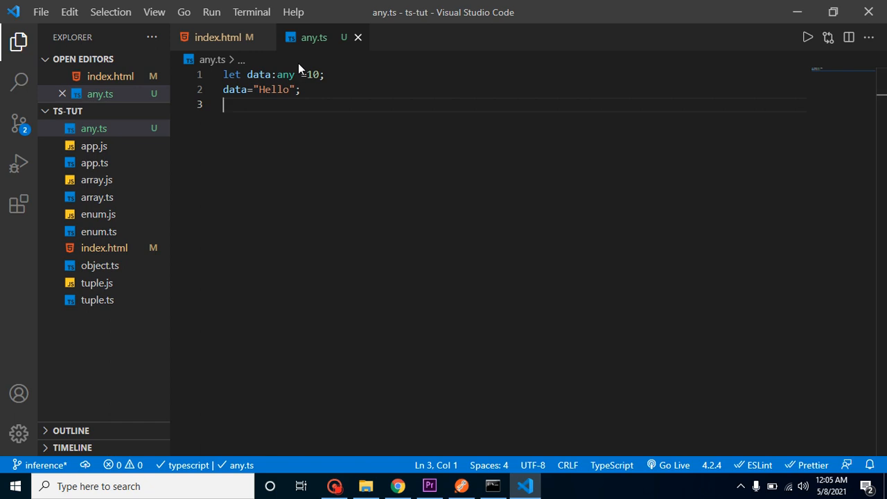
Step: Put the caret at the end of the Hello reassignment line
click(300, 89)
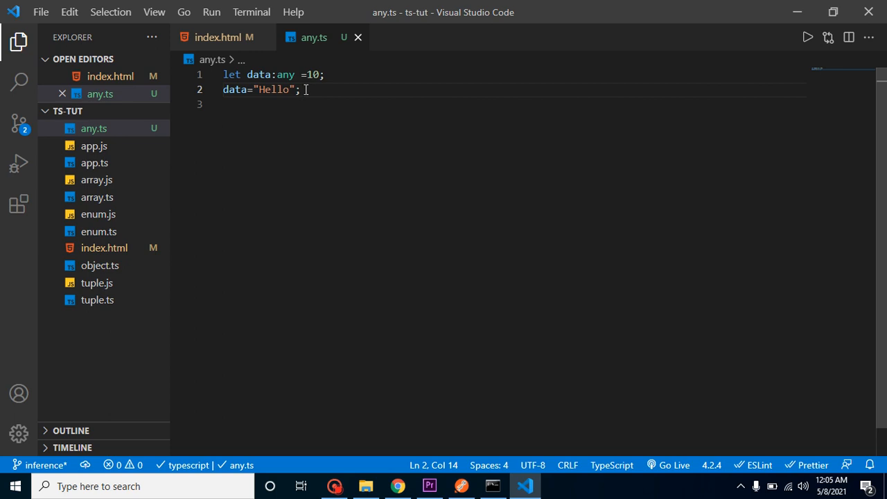
mouse_move(258, 75)
text([)
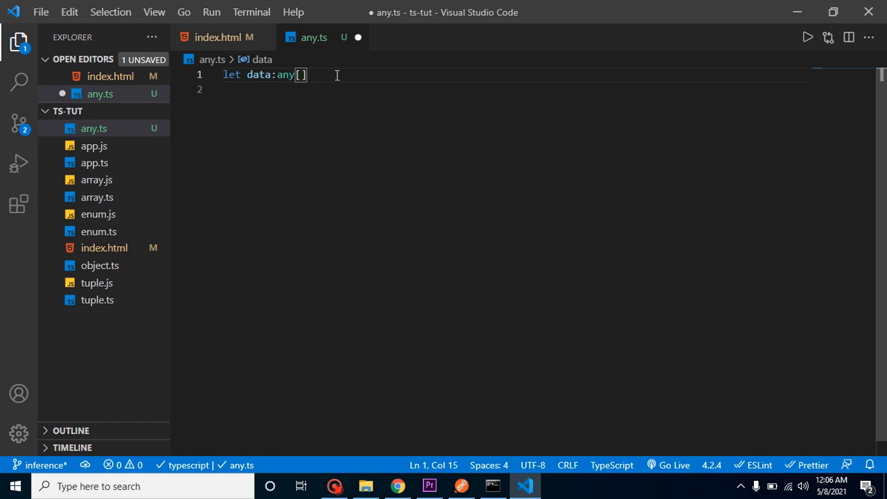
Step: Assign data, typed any[], the mixed array ["hello",123,false]
text(=)
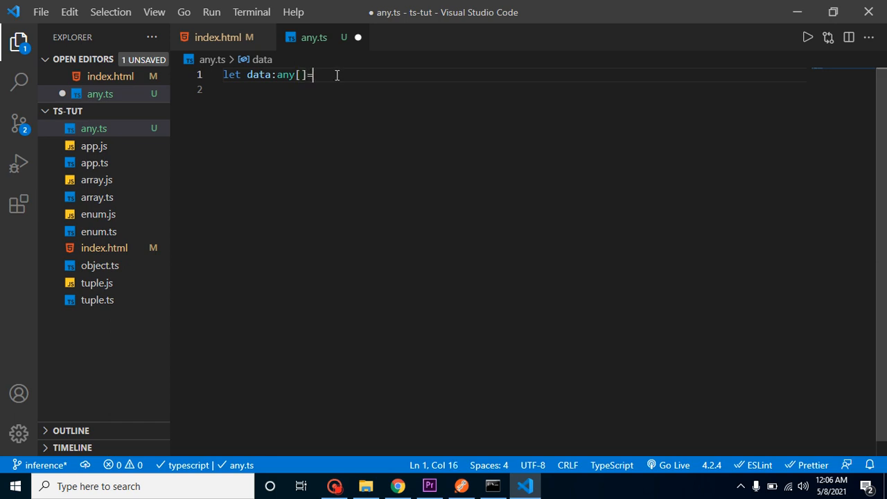
text(10)
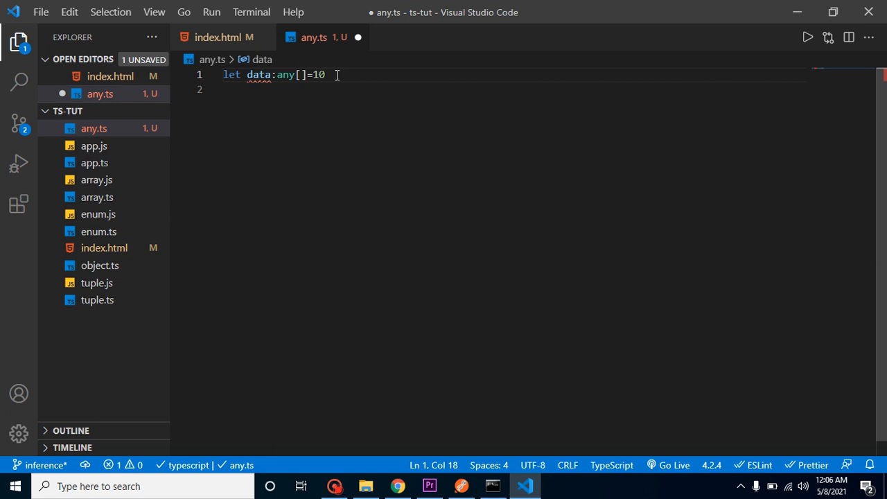
mouse_move(258, 75)
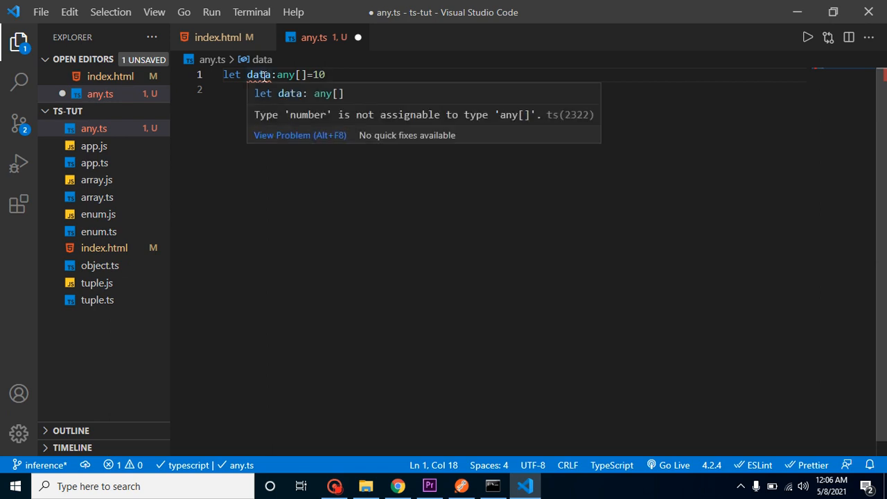
double_click(318, 75)
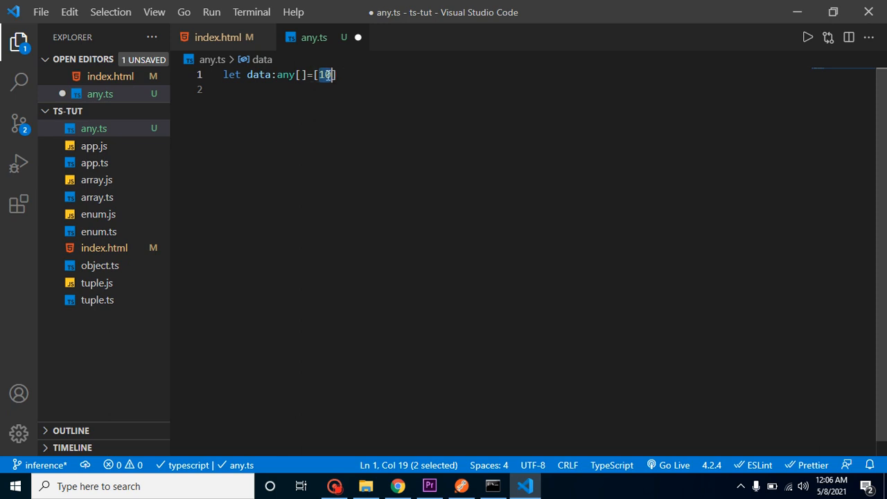
text("it")
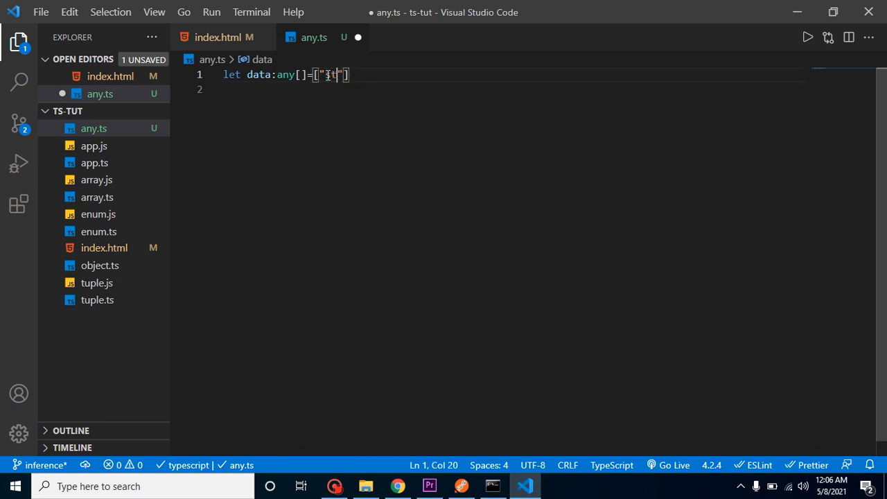
text(he)
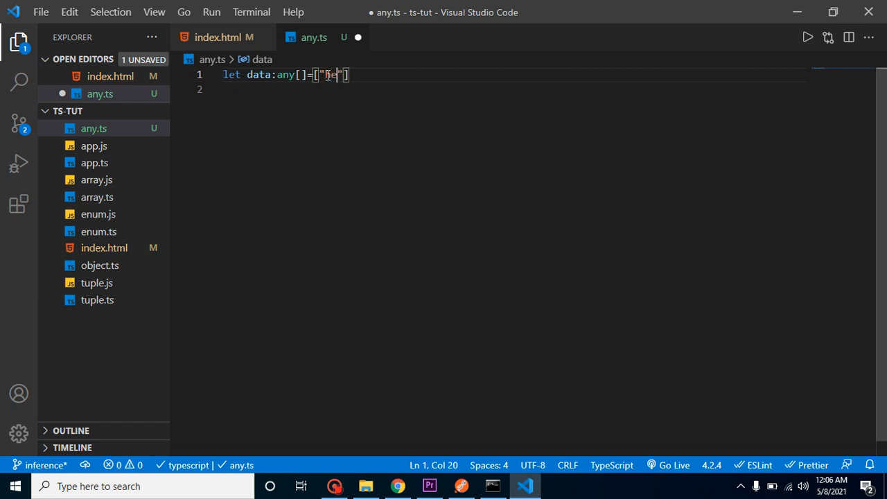
text(llo",123,false)
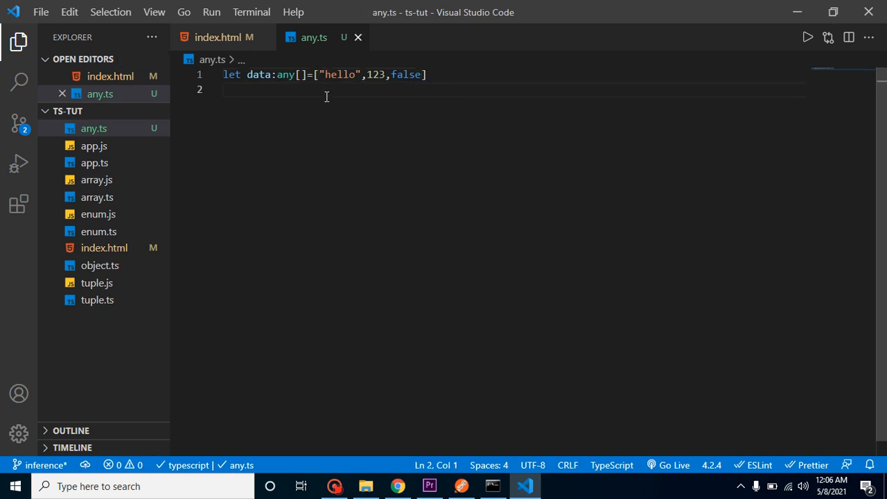
Step: Replace the array with 123 and drop the [] so data is plain any set to 123;
click(300, 75)
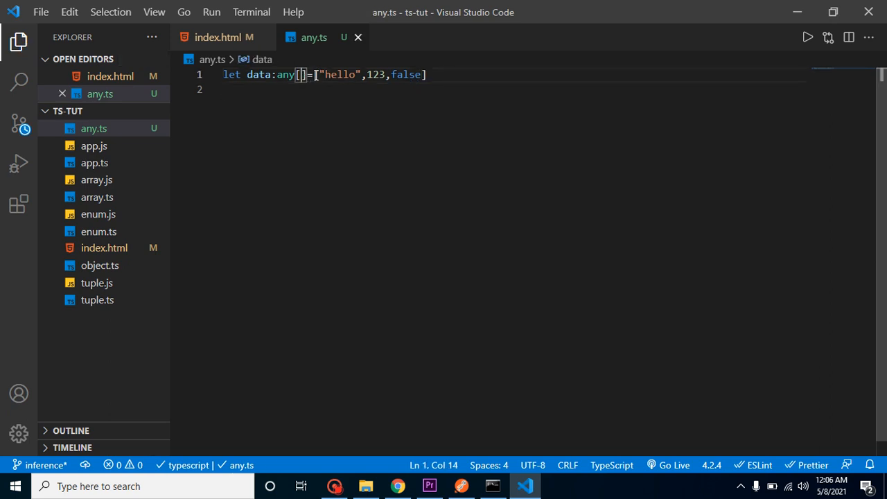
drag(313, 75, 428, 75)
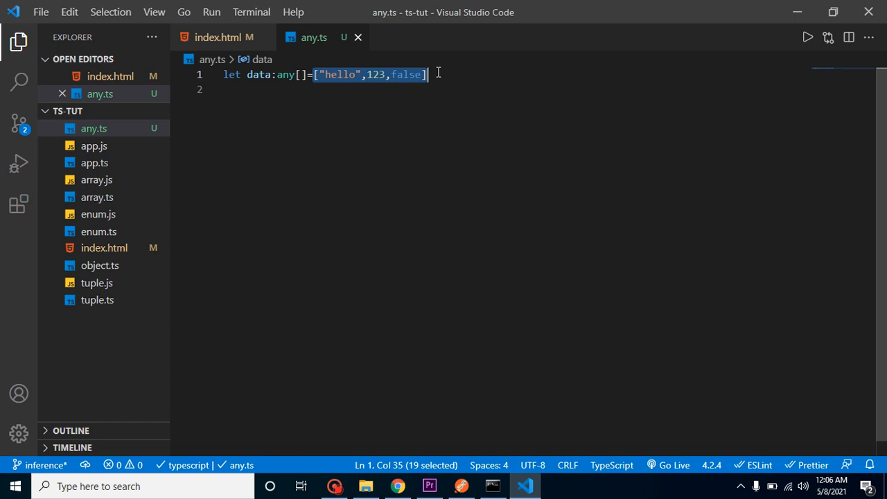
text(123)
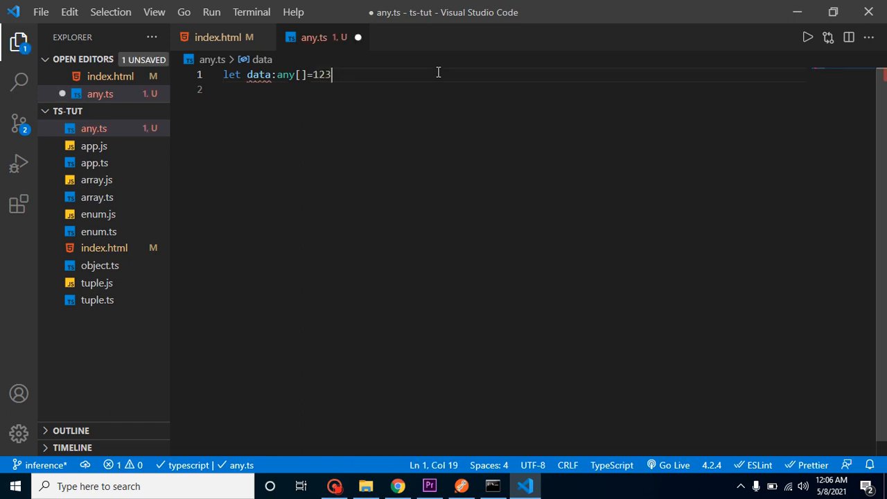
double_click(321, 75)
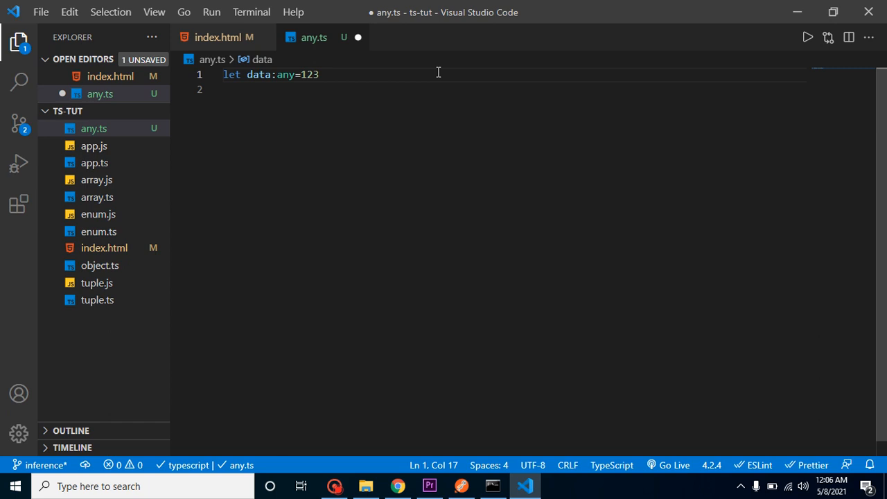
text(;)
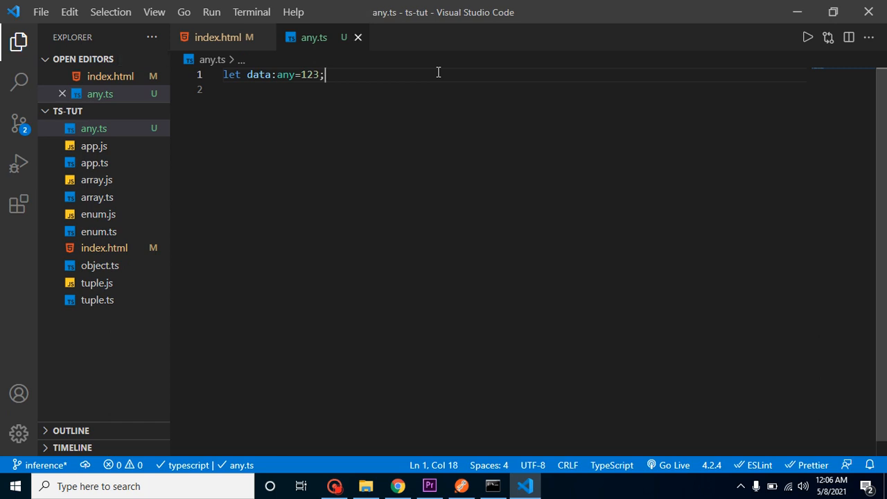